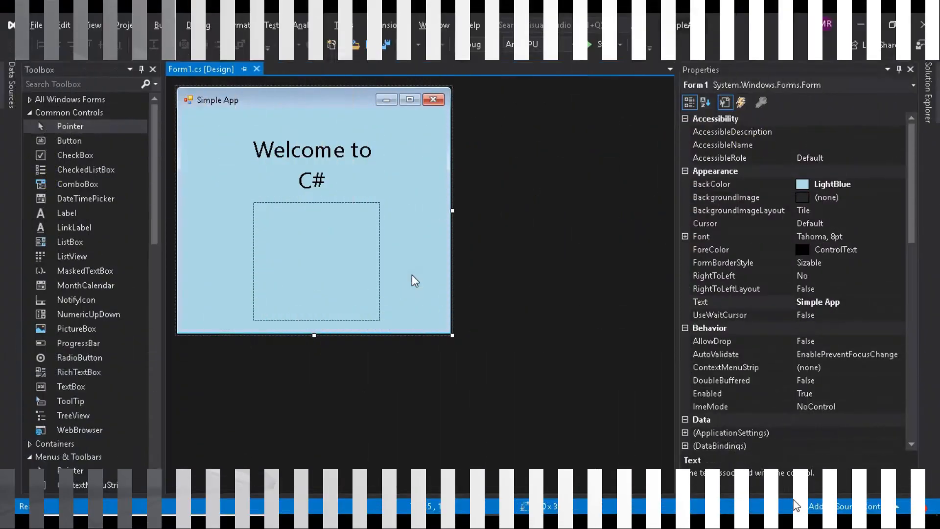
# - Select the empty picture box and bring up the Select Resource dialog for its Image property
pyautogui.click(317, 260)
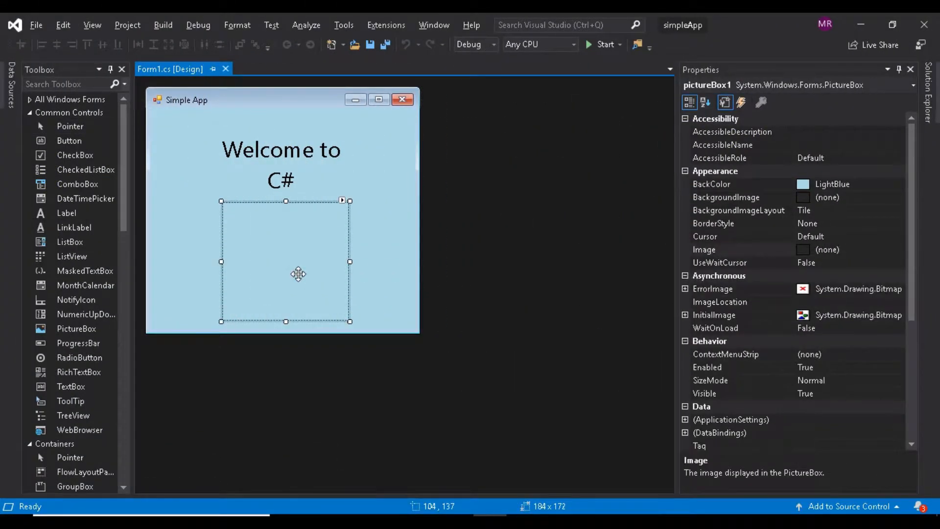
pyautogui.click(719, 250)
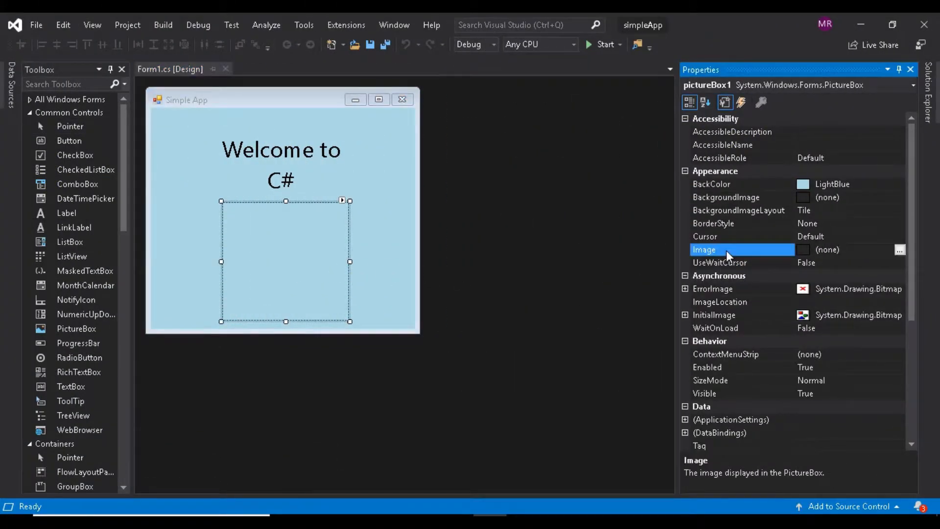
pyautogui.moveTo(900, 249)
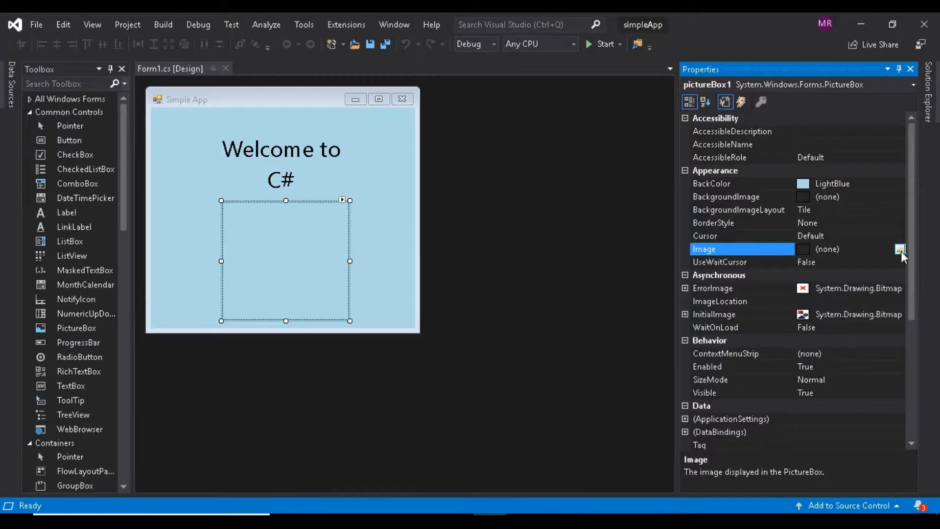
pyautogui.click(899, 250)
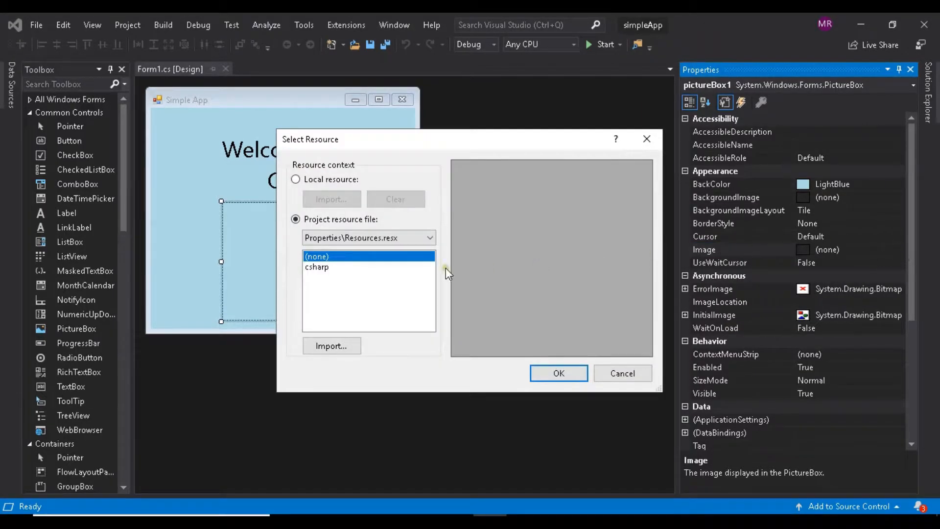
pyautogui.moveTo(332, 346)
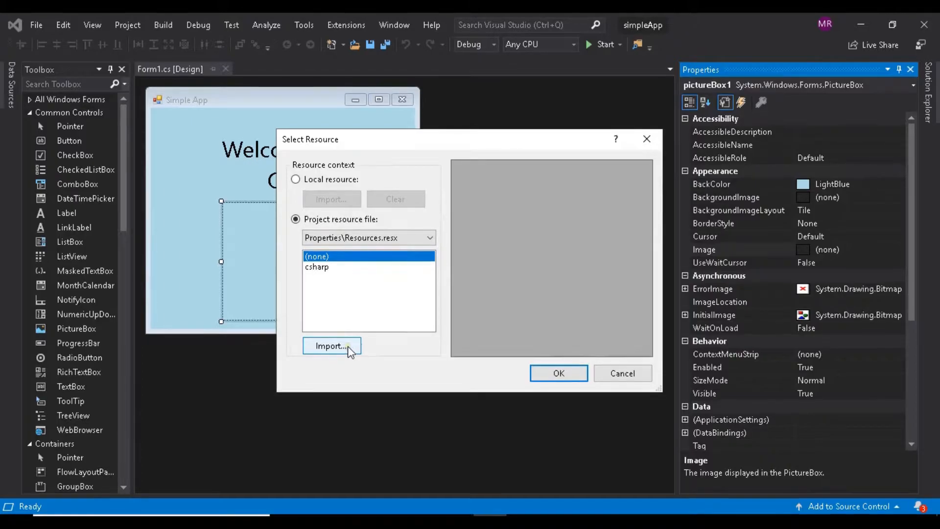
# - Start importing a resource and pick csharp.png on the Desktop, checking the file type filter
pyautogui.click(331, 346)
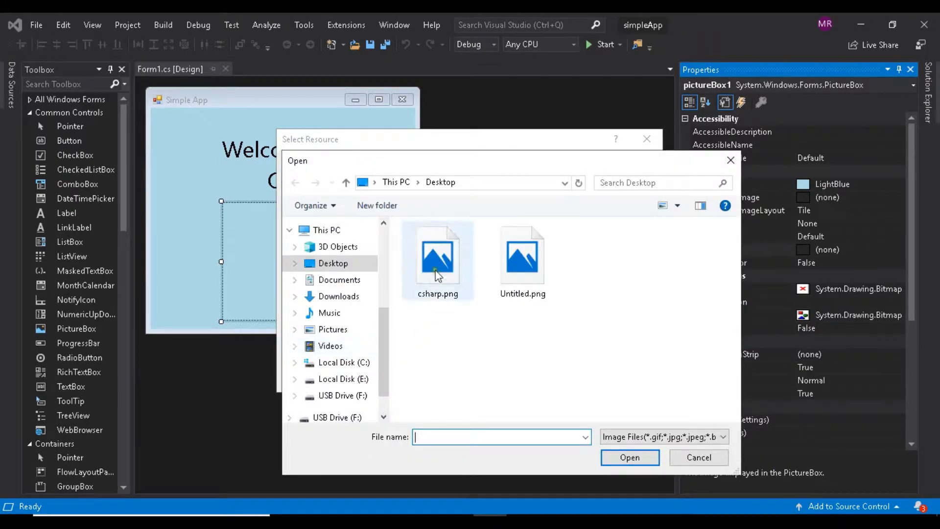
pyautogui.click(438, 257)
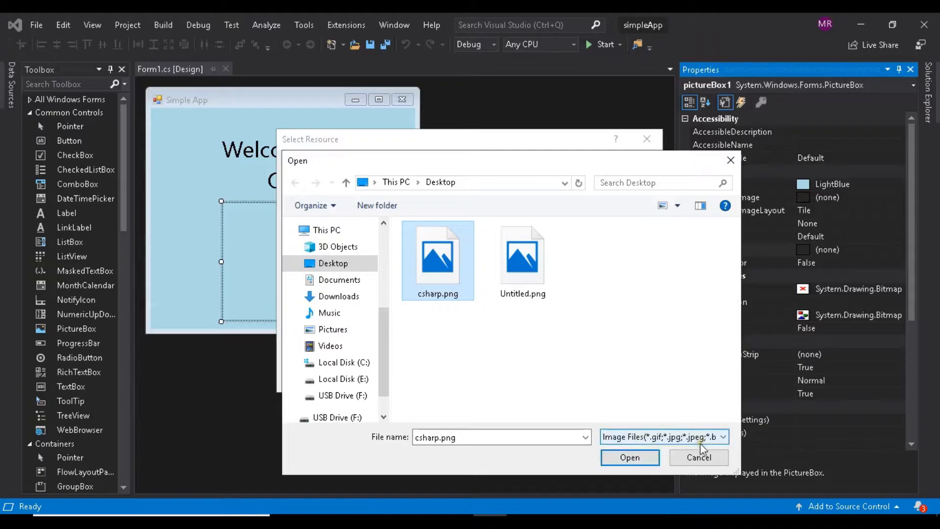
pyautogui.click(721, 436)
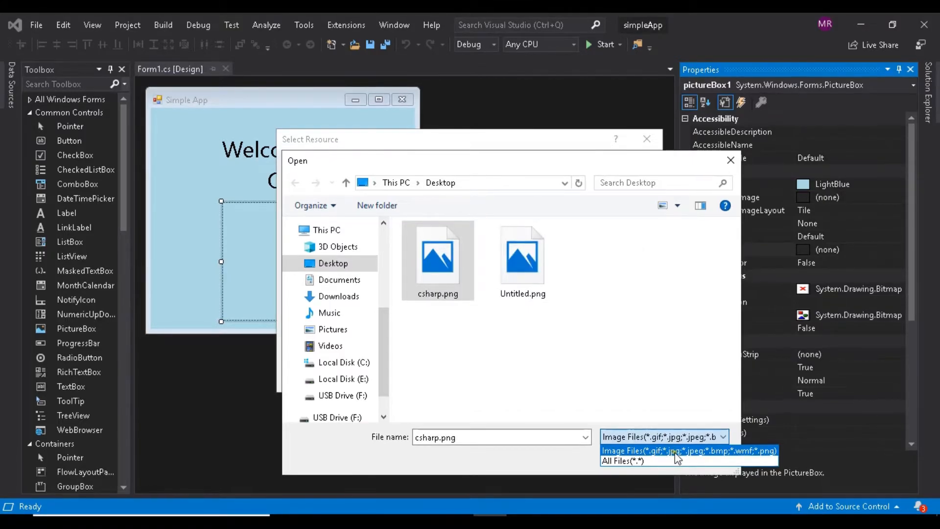
pyautogui.moveTo(752, 460)
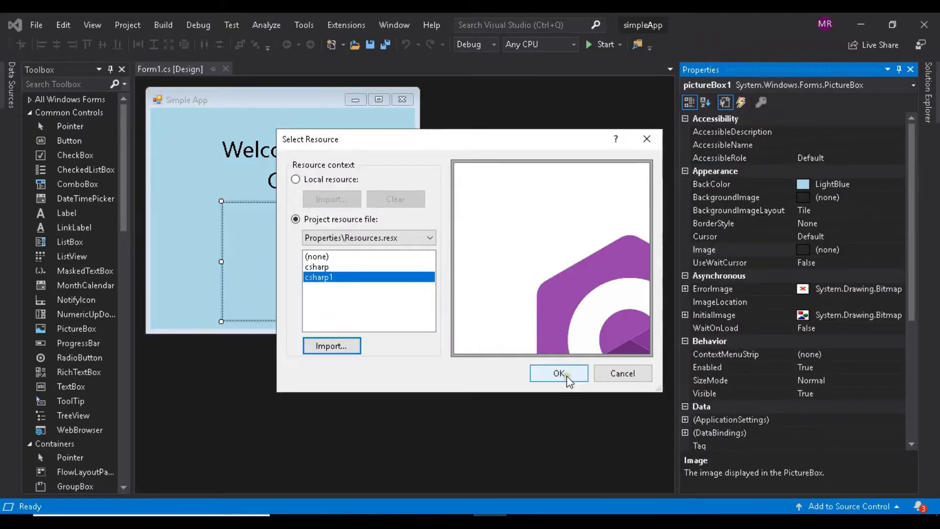
pyautogui.moveTo(324, 273)
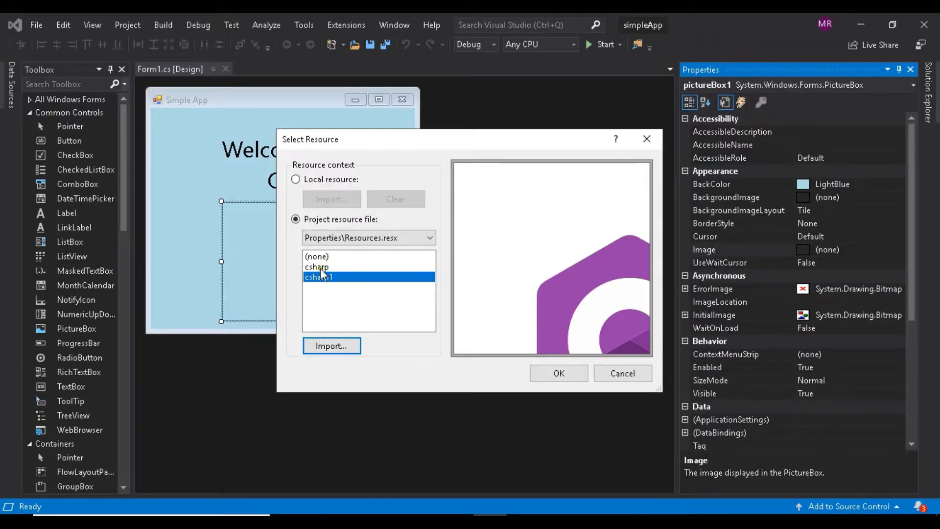
# - Assign the csharp project resource as the picture box's image
pyautogui.click(316, 267)
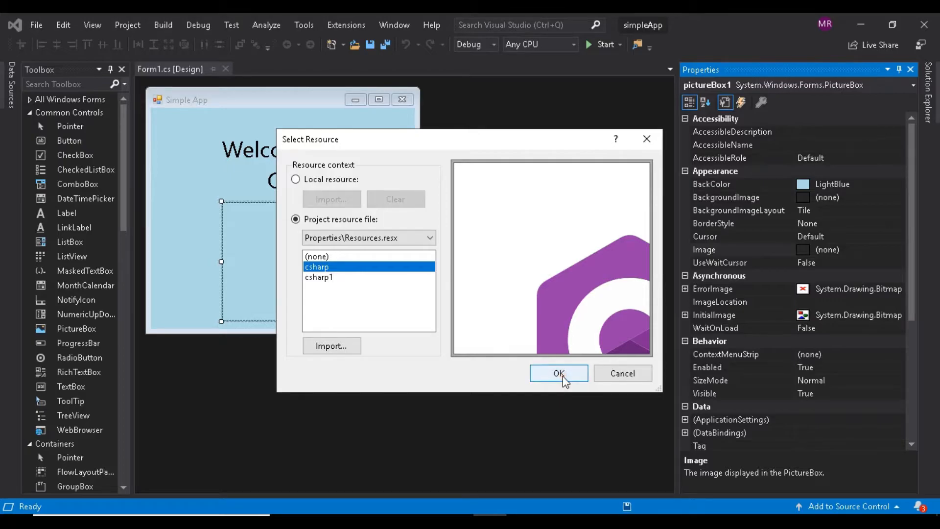
pyautogui.click(558, 373)
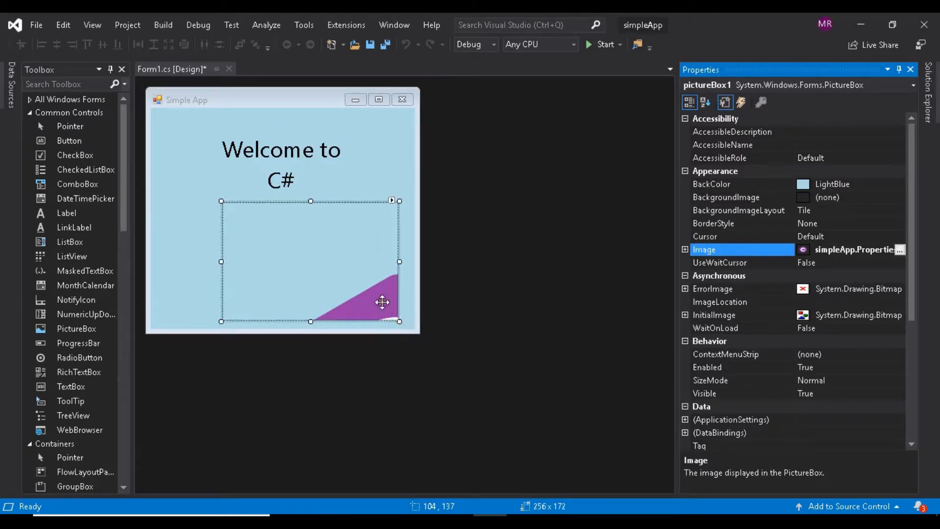
pyautogui.moveTo(384, 309)
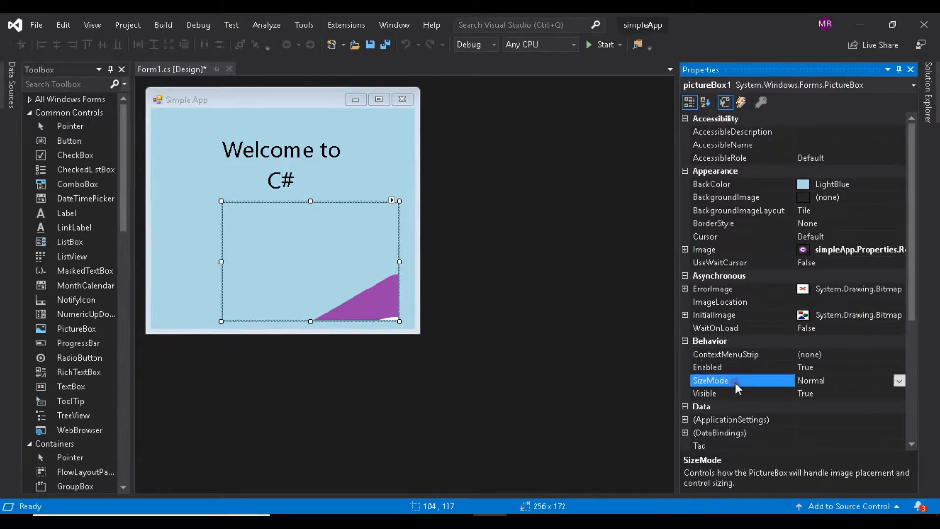
# - Set SizeMode to StretchImage and centre the picture box horizontally via Format > Center in Form
pyautogui.click(900, 380)
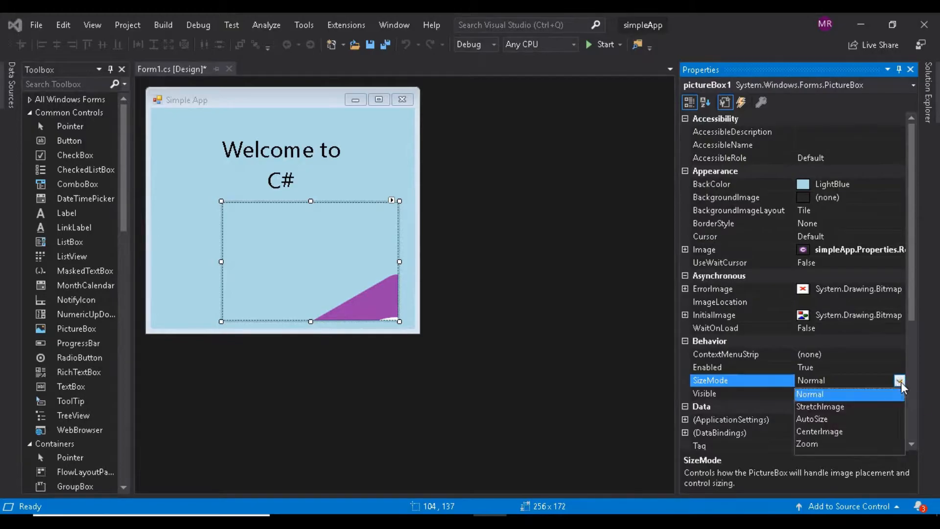
pyautogui.click(819, 407)
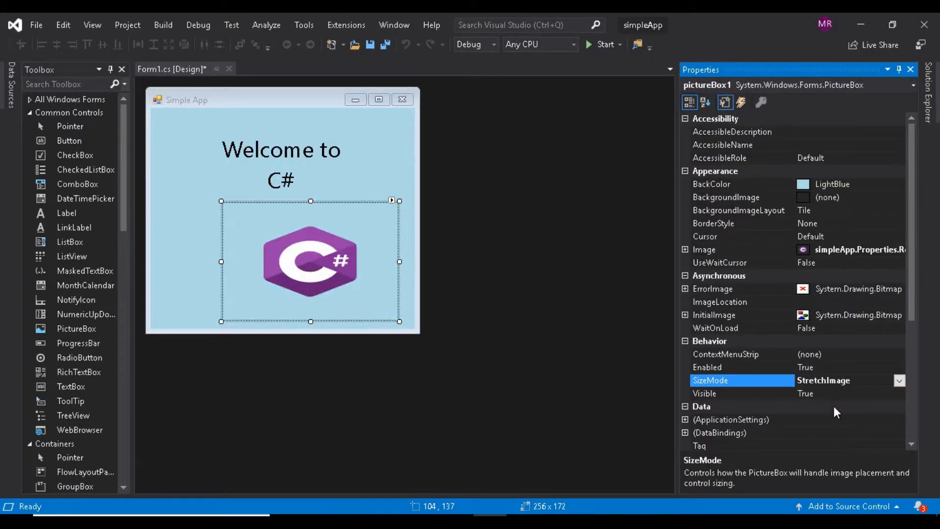
pyautogui.moveTo(372, 282)
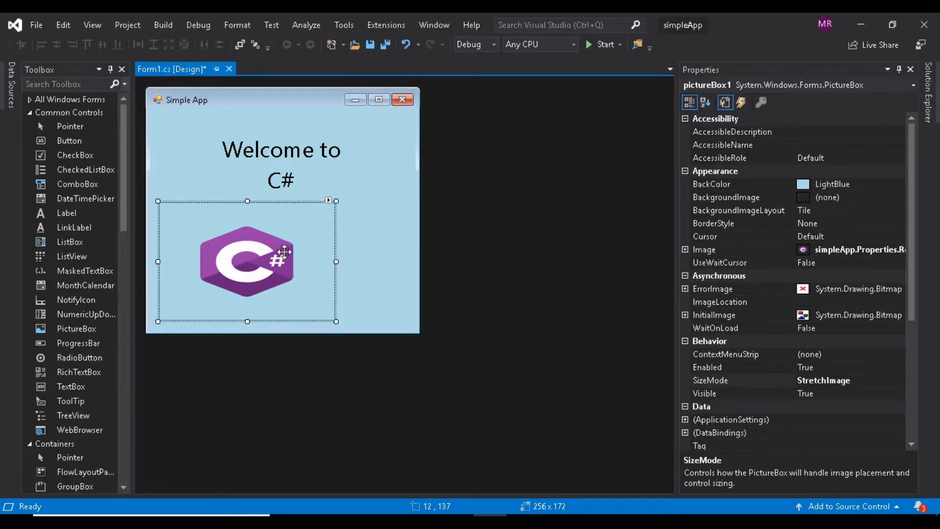
pyautogui.click(237, 24)
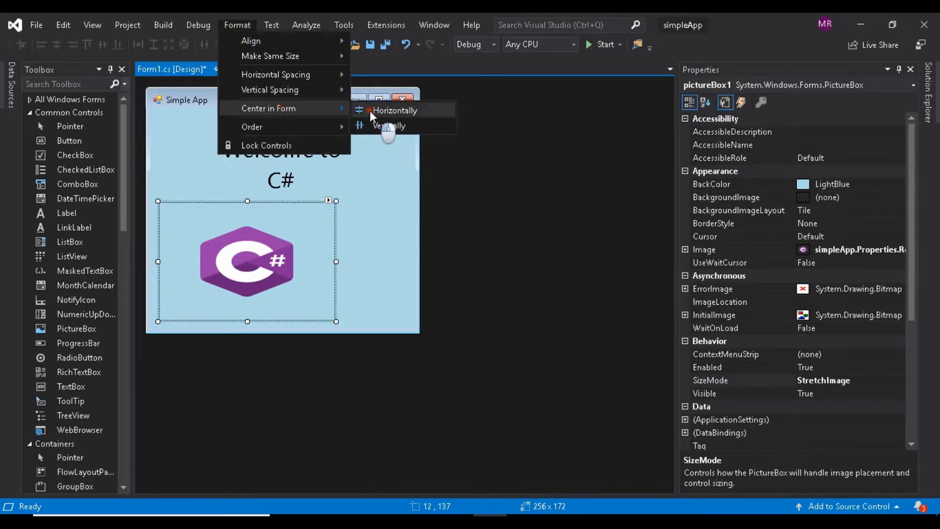
pyautogui.click(392, 111)
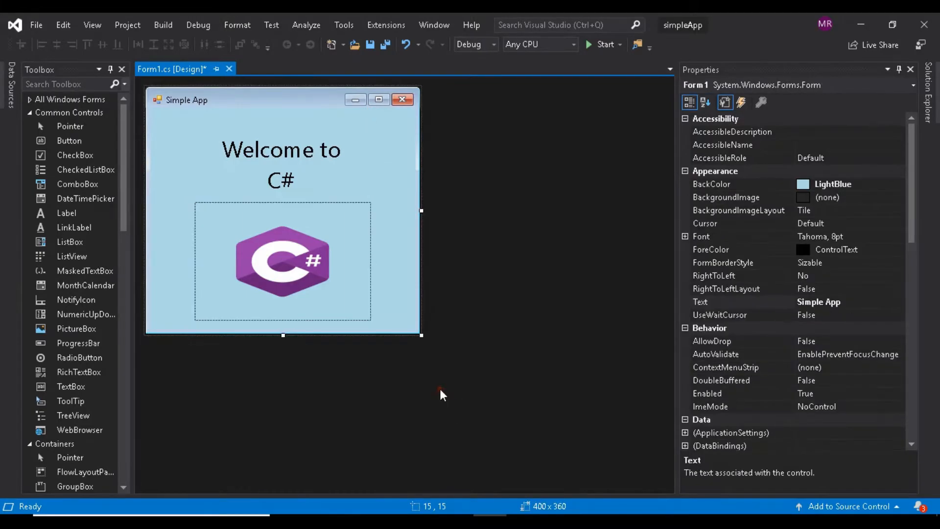
pyautogui.moveTo(36, 25)
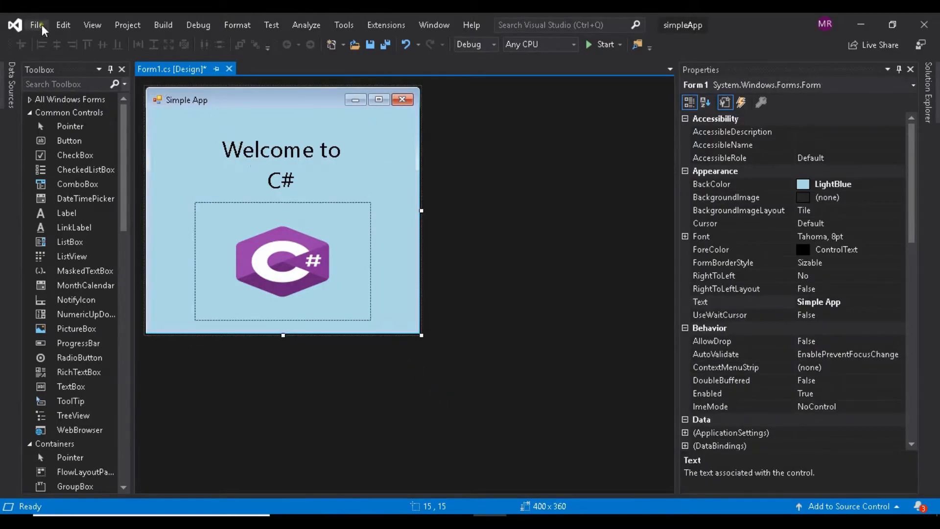
# - Save every file in the simpleApp project with Save All
pyautogui.click(36, 24)
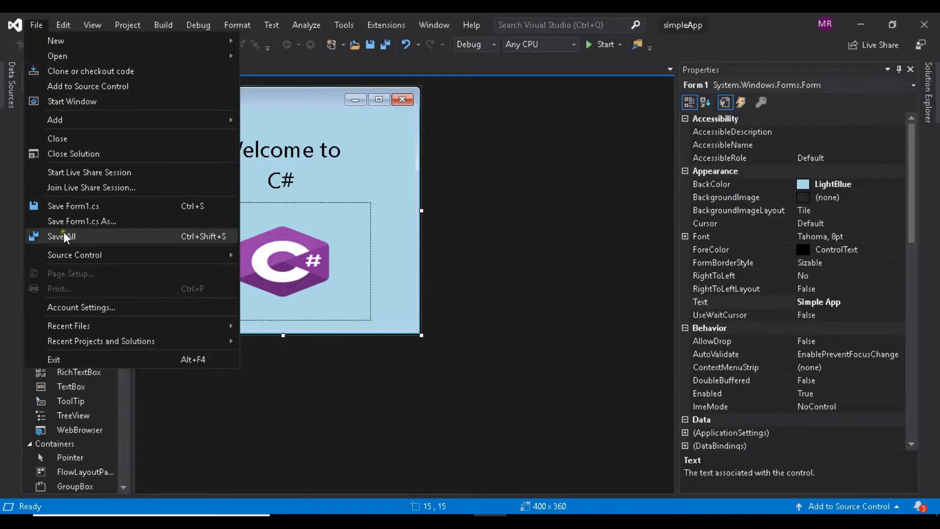
pyautogui.click(60, 236)
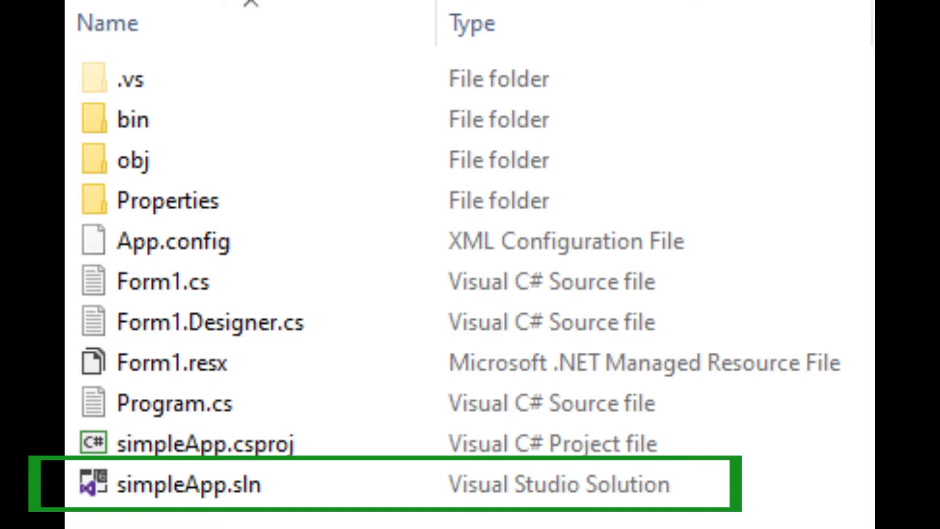
# - Launch the simpleApp.sln solution from the project folder
pyautogui.doubleClick(189, 485)
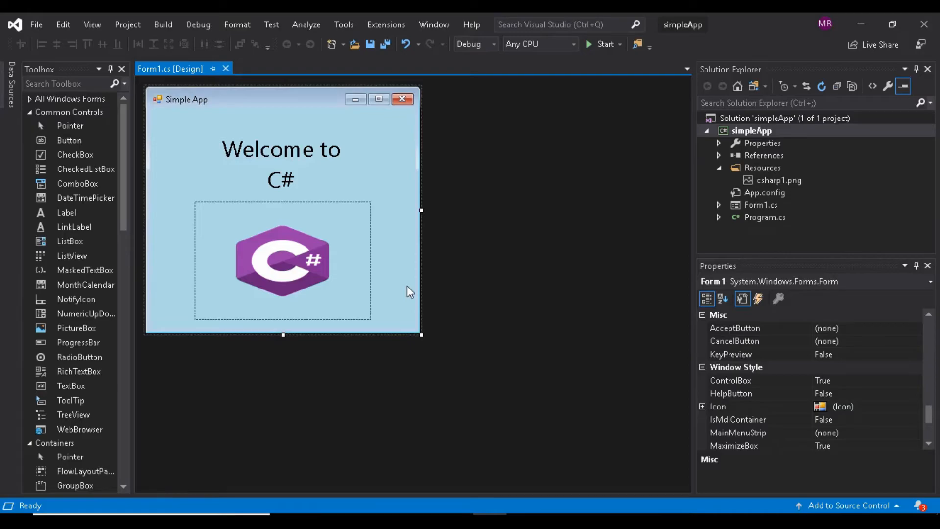
pyautogui.moveTo(205, 31)
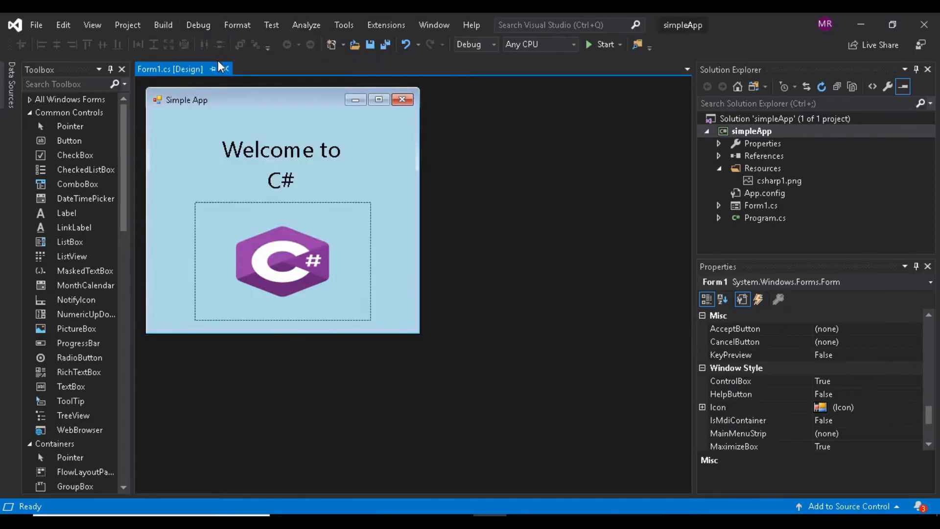
# - Start the simpleApp project to build and launch it
pyautogui.click(163, 24)
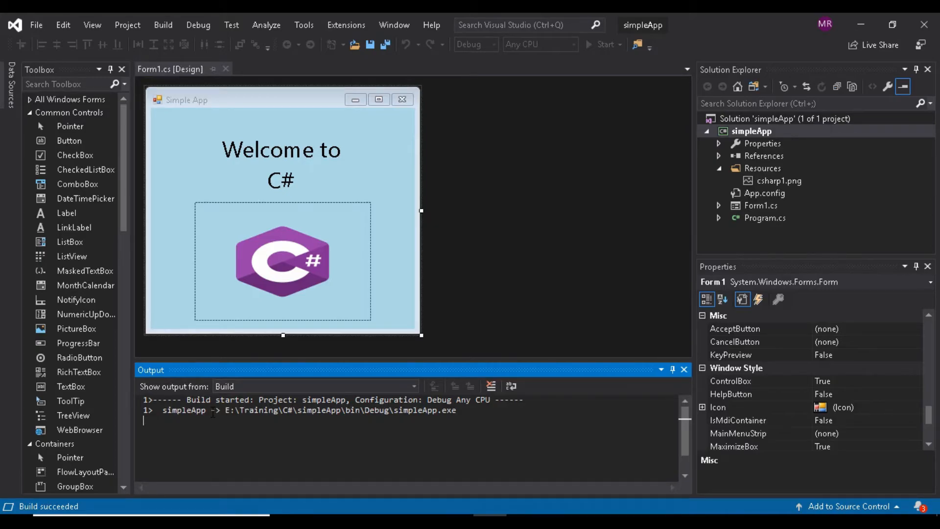
# - Check the running Simple App shows 'Welcome to C#' and the logo, close it, and stop debugging
pyautogui.click(605, 44)
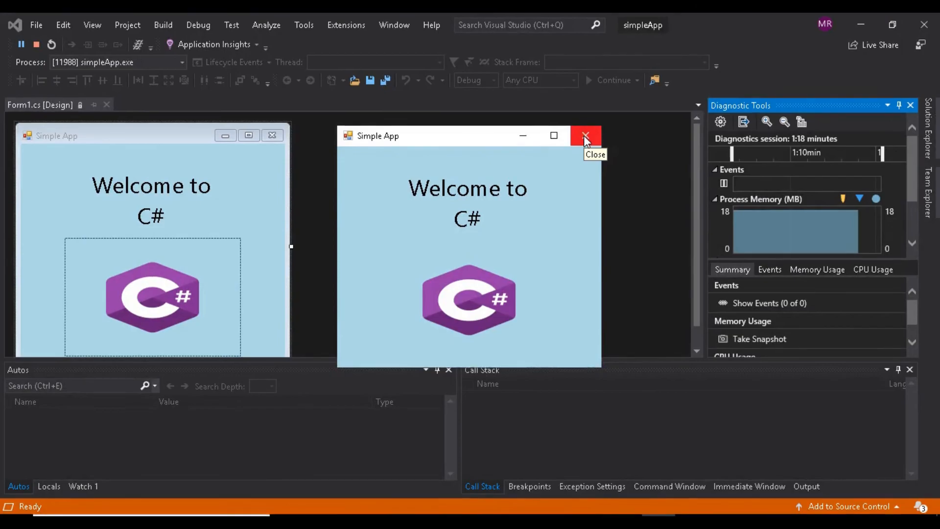
pyautogui.click(198, 25)
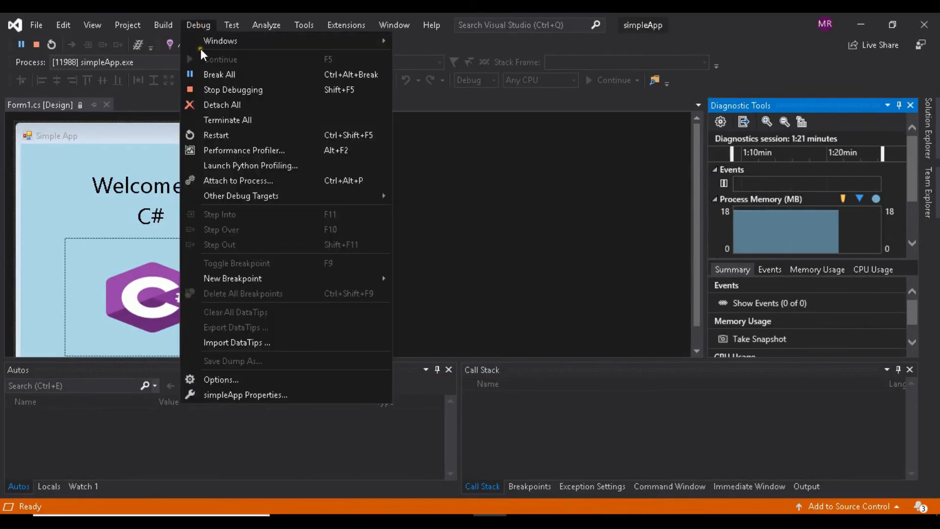
pyautogui.click(233, 89)
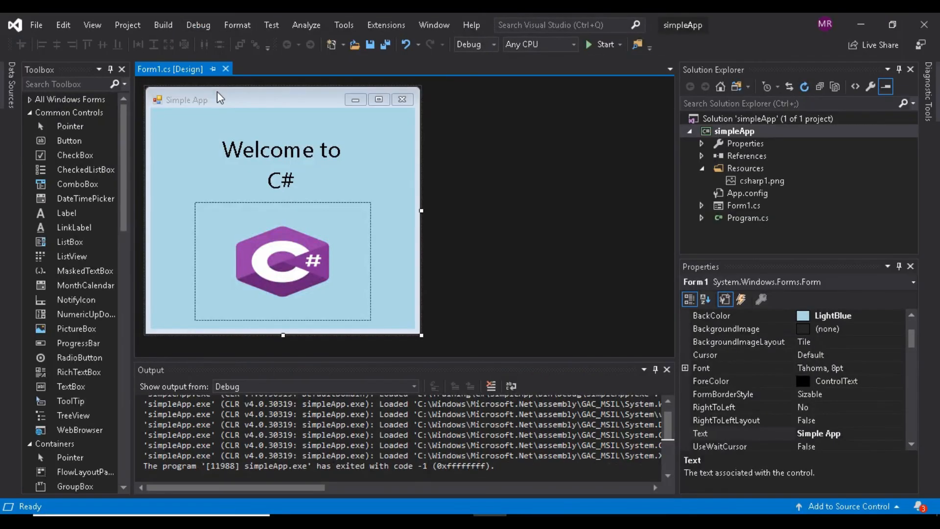